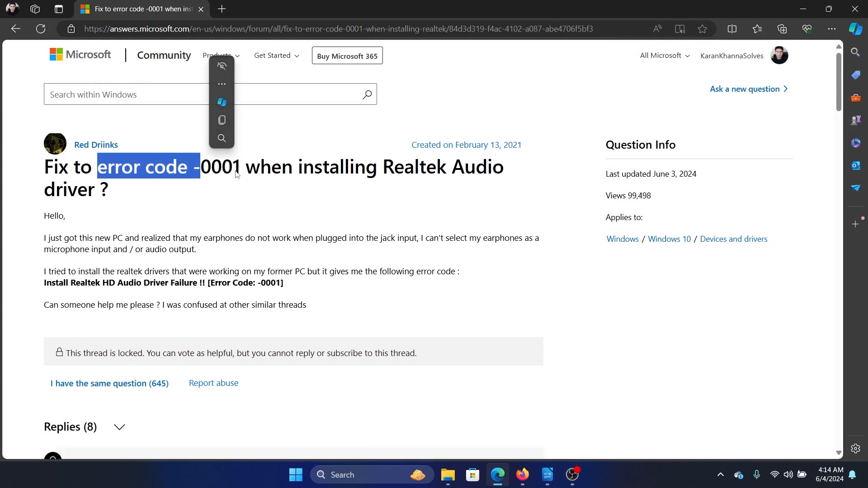
Scroll the Realtek error -0001 thread down to the first reply listing driver reinstall steps.
click(437, 173)
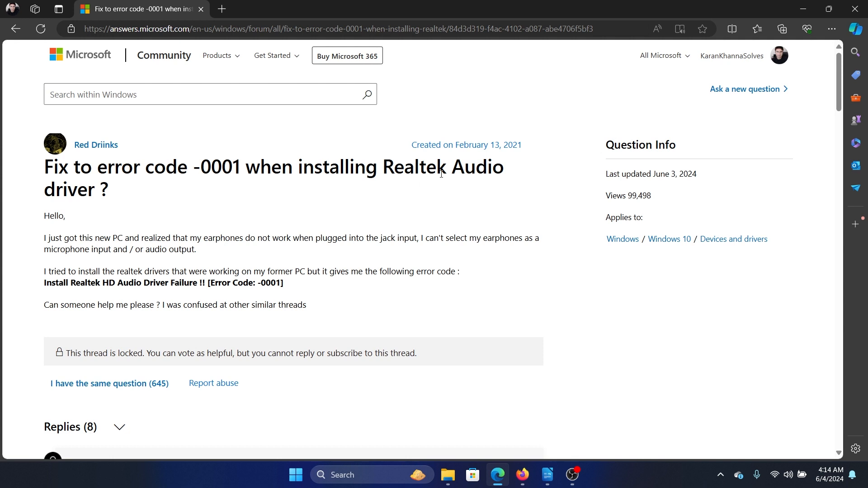
scroll(down, 3)
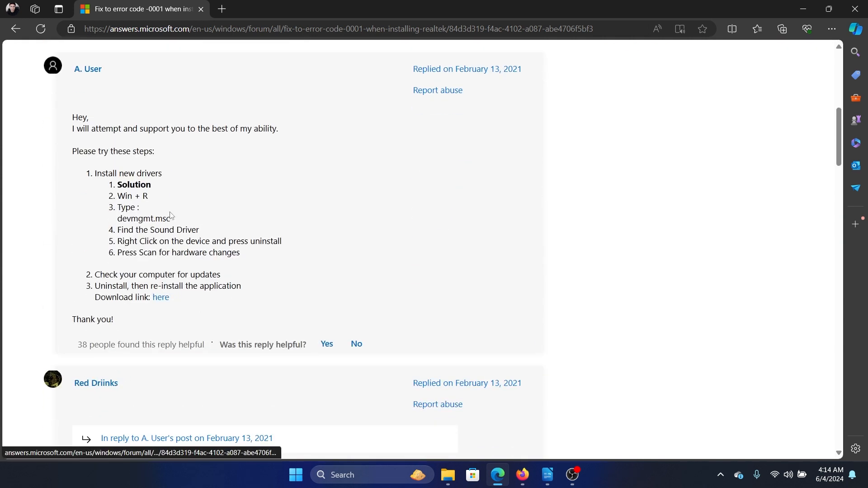
mouse_move(146, 214)
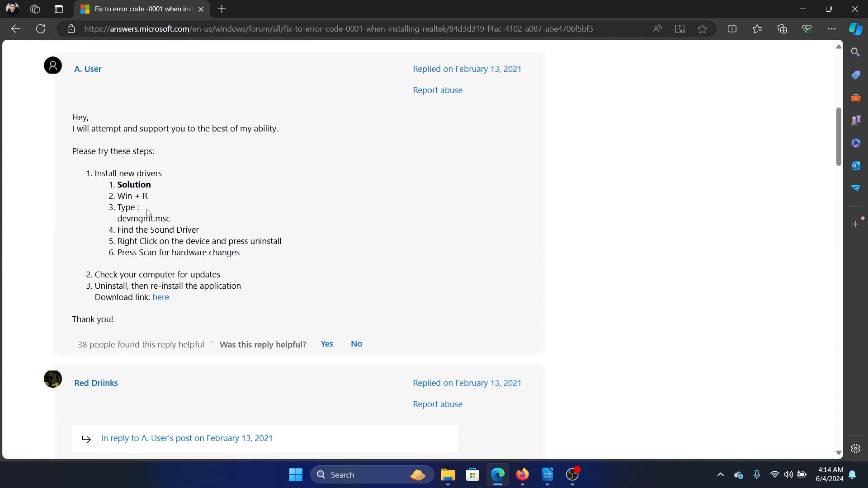
mouse_move(176, 310)
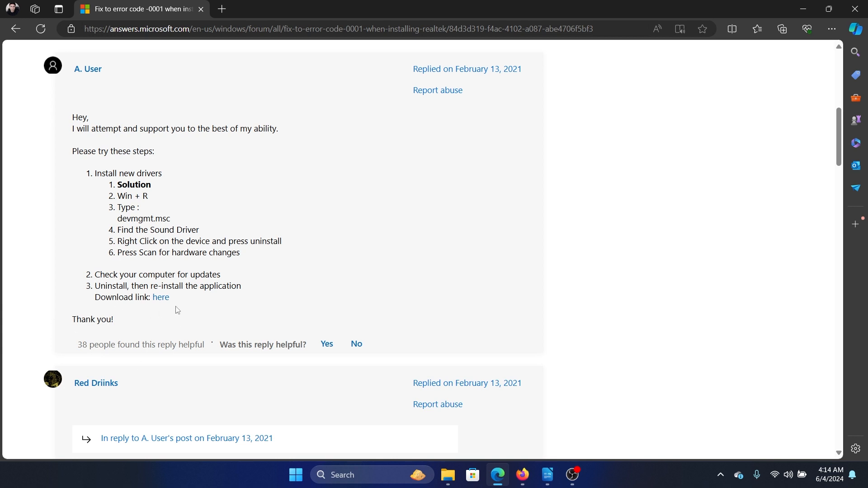
mouse_move(143, 231)
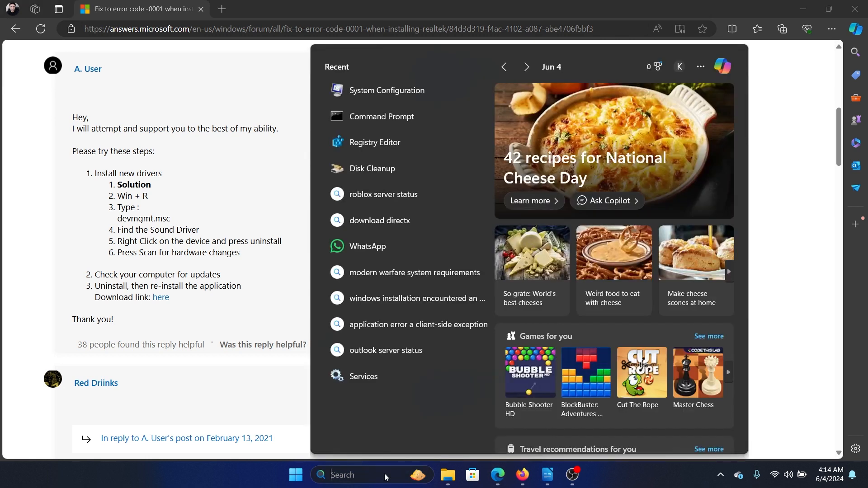
Launch Device Manager and expand the sound controllers and audio inputs/outputs categories.
text(device Manager)
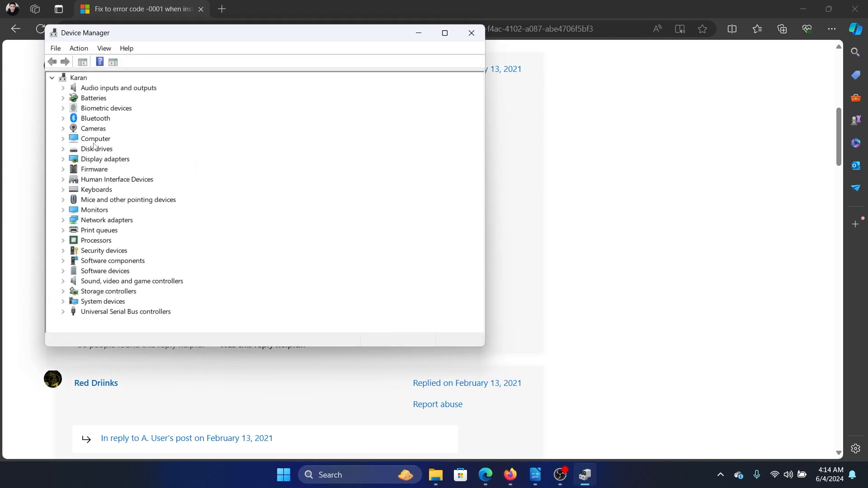
mouse_move(97, 279)
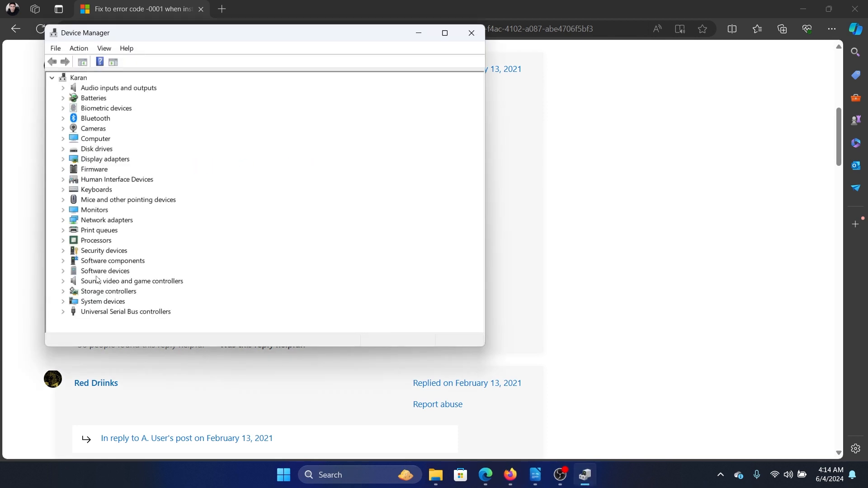
click(62, 280)
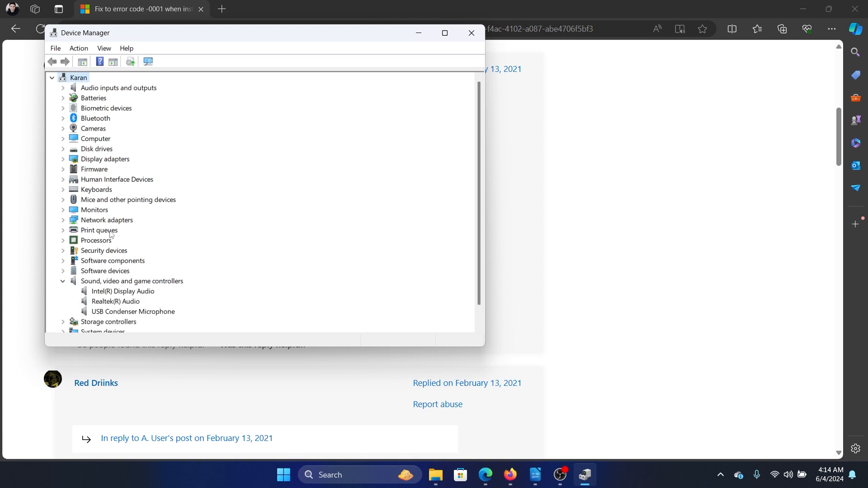
click(62, 87)
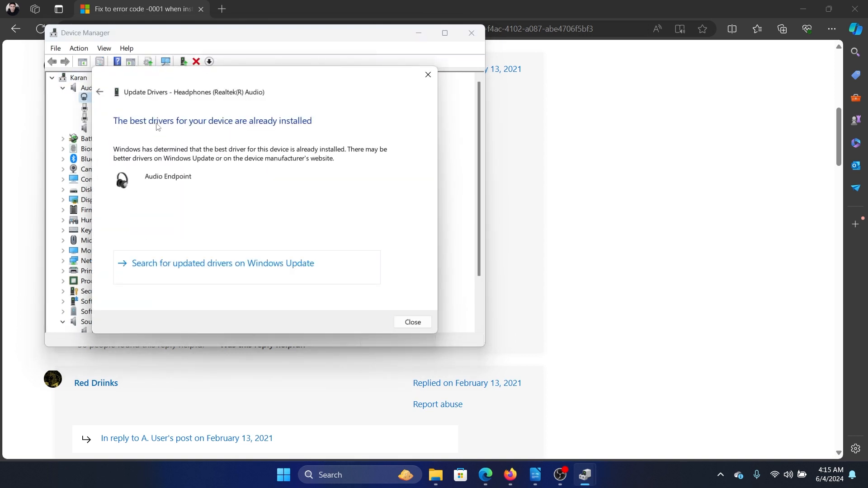
Update the Realtek microphone driver, find it already current, and close Device Manager.
right_click(135, 108)
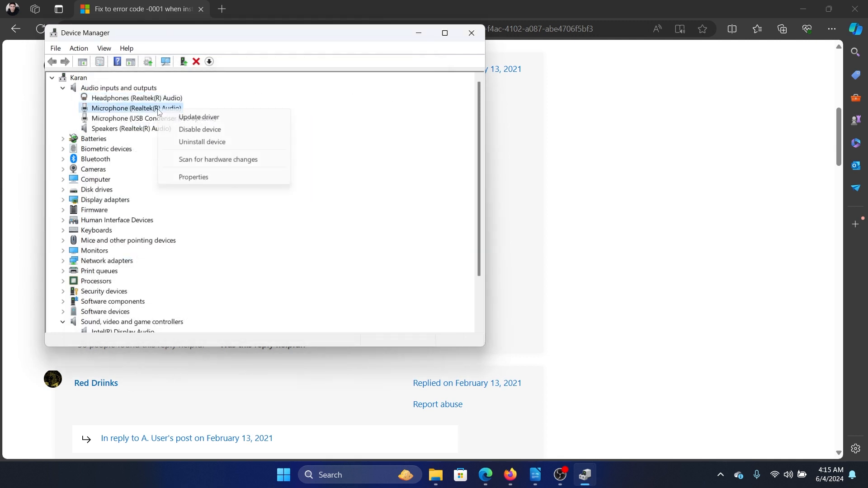
click(198, 116)
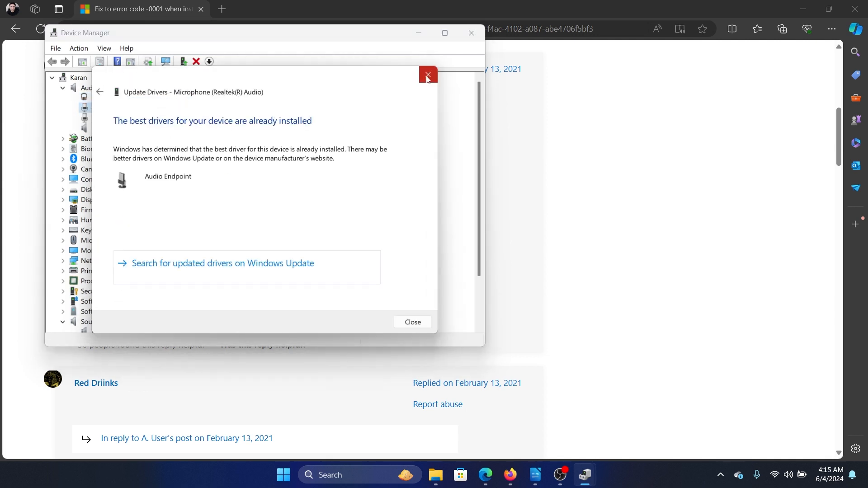
click(427, 75)
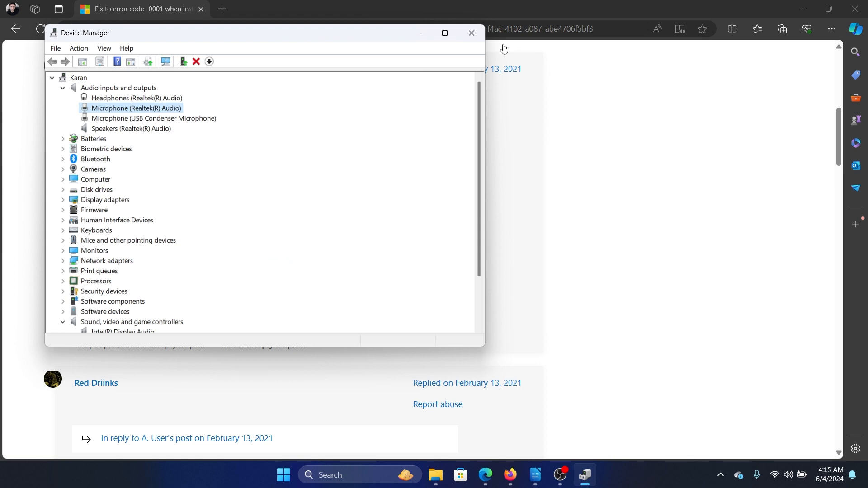
click(471, 33)
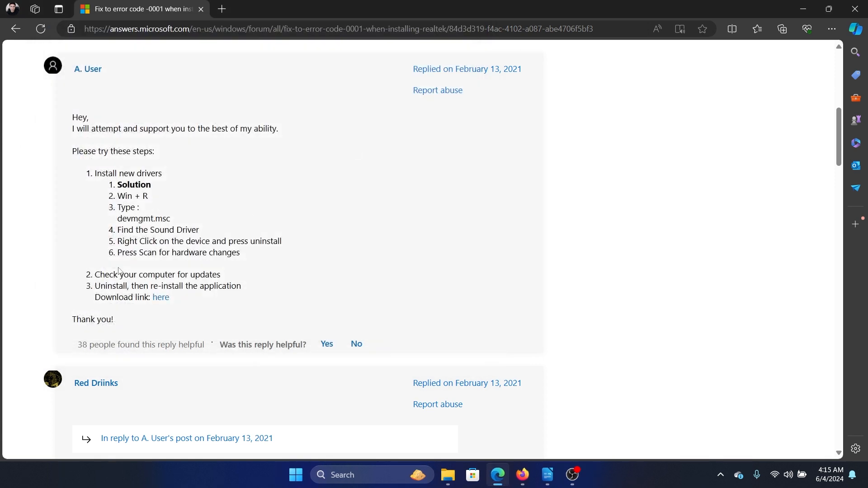
mouse_move(103, 275)
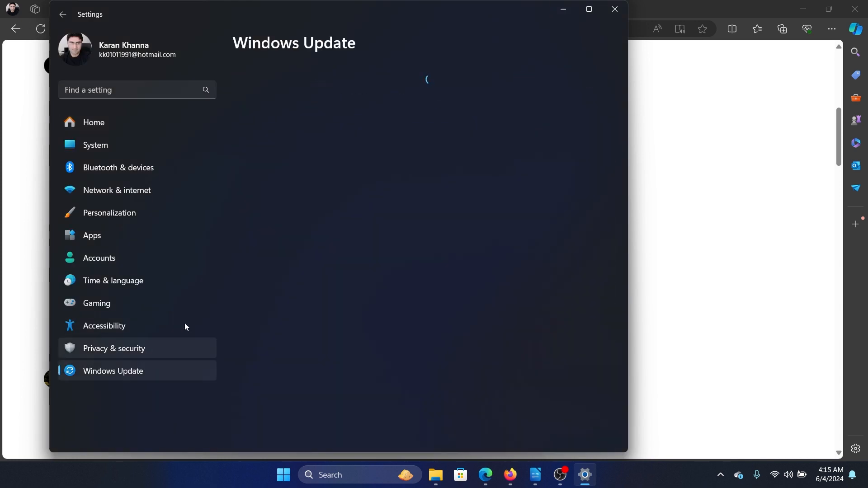
Start a Windows Update check in Settings and close the Settings window.
click(112, 371)
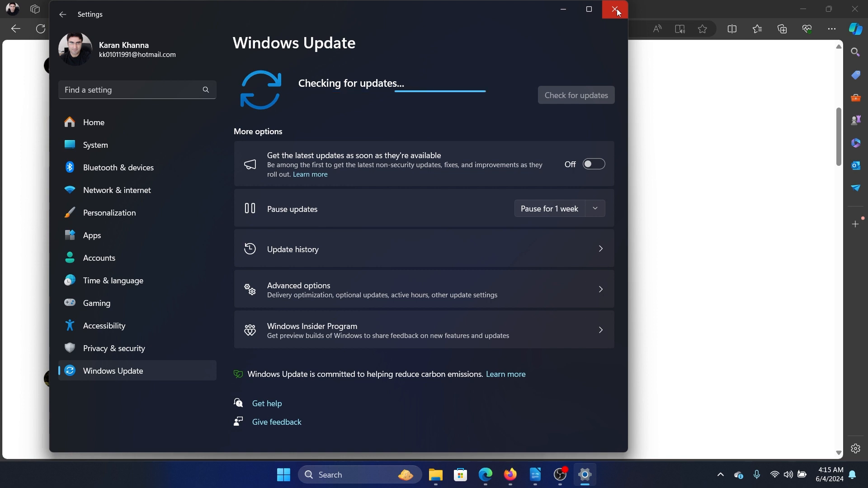
click(615, 10)
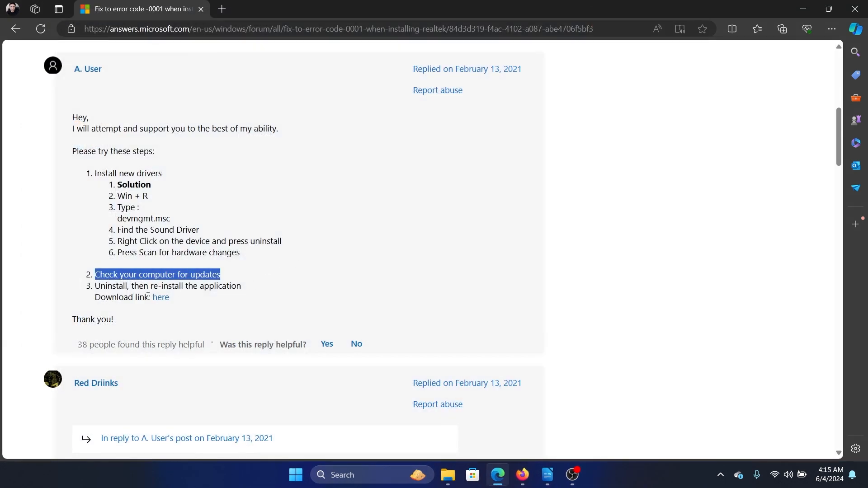
Follow the reply's download link to Realtek's site and browse its Products menu.
click(161, 298)
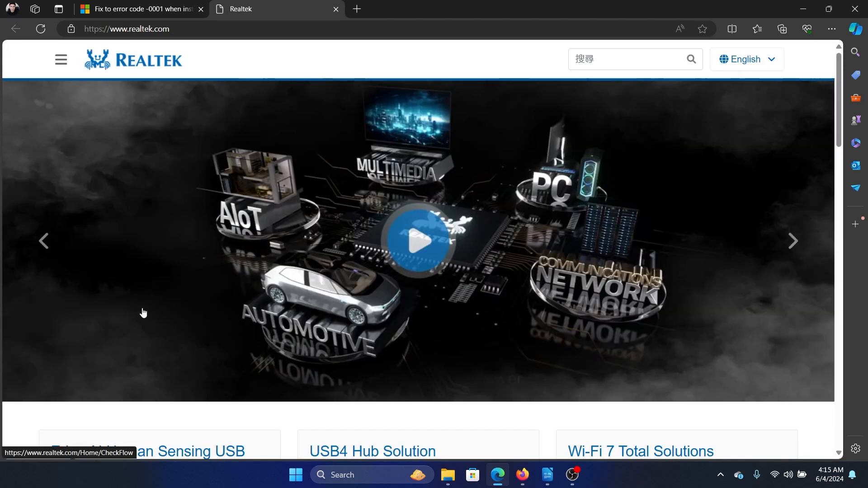
scroll(down, 3)
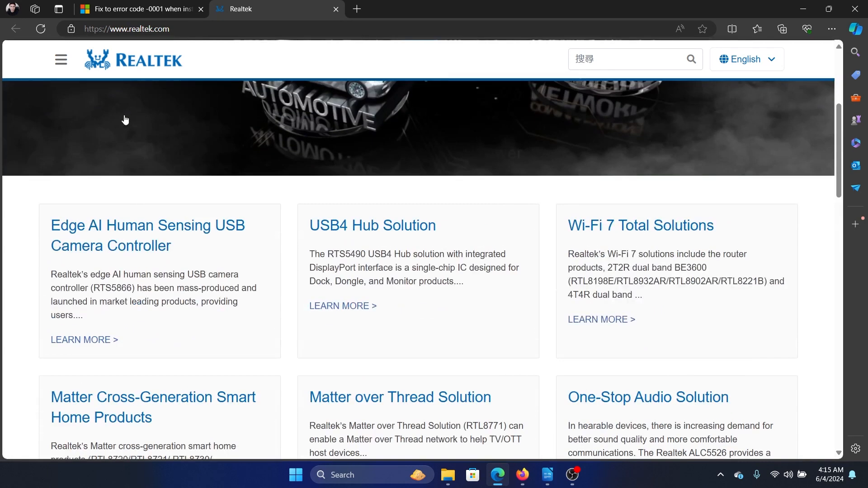
click(61, 59)
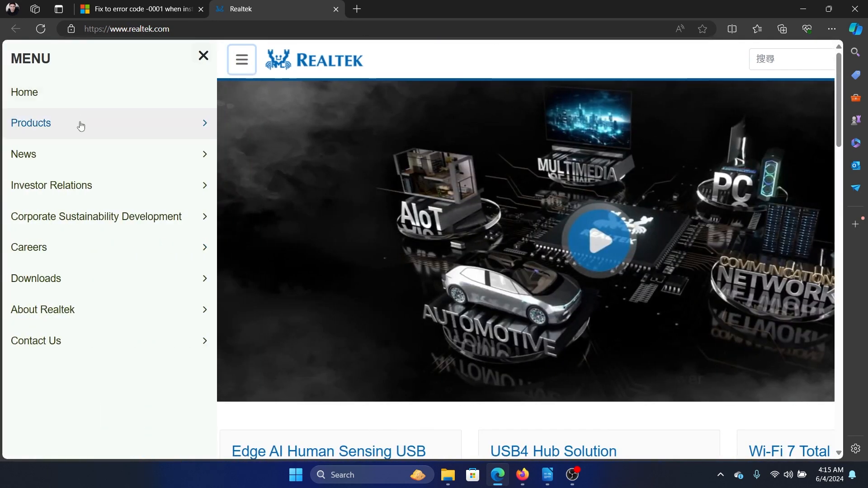
click(31, 123)
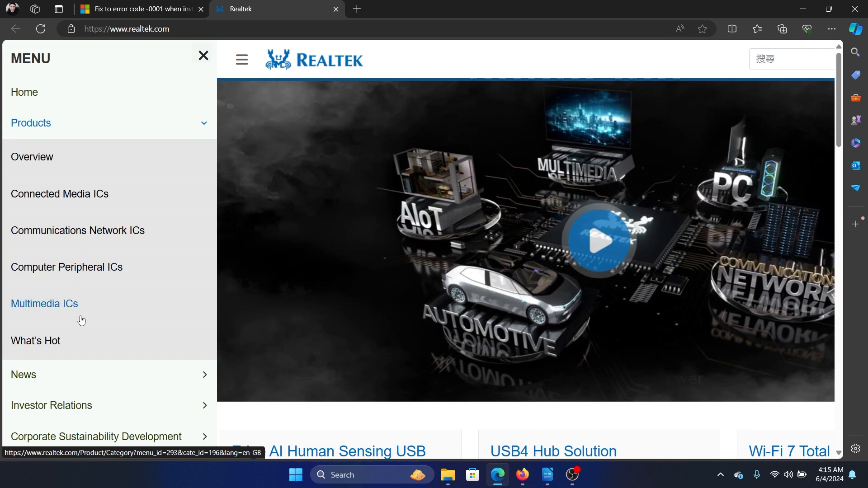
Search 'realtek' from the address bar to reach the HD Audio Codecs download page.
click(141, 9)
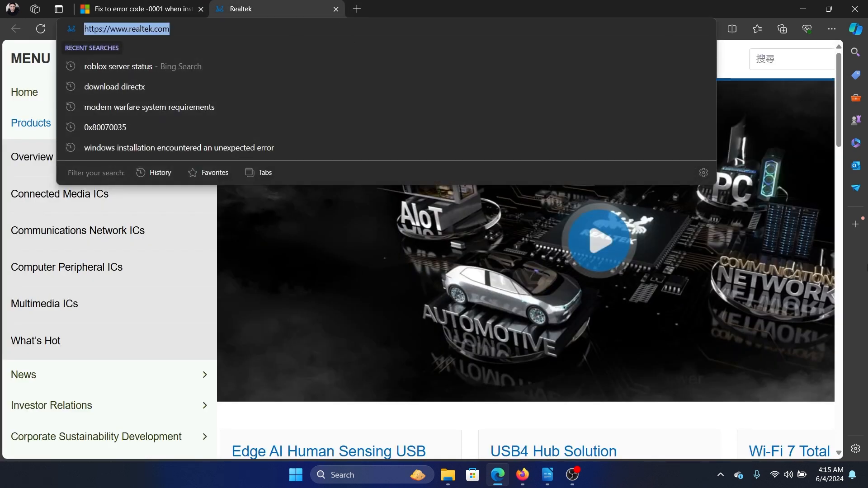
text(realtek)
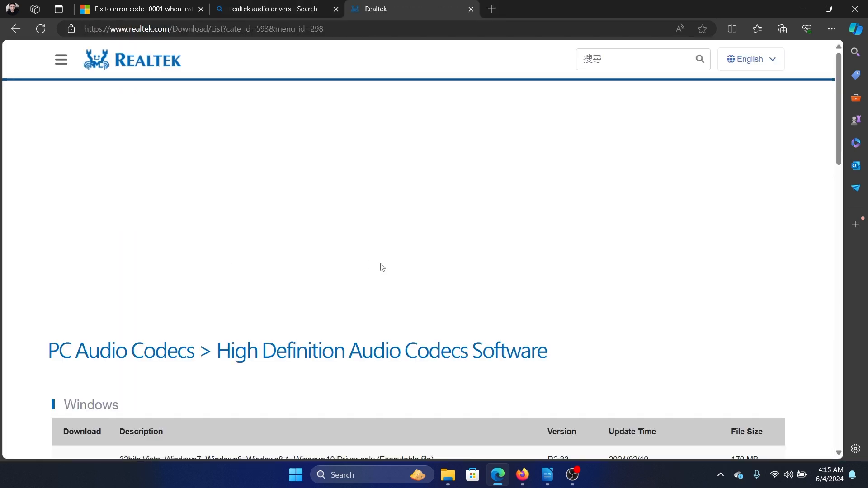
Choose the 32/64-bit Windows executable driver, accept the terms, and request the download.
scroll(down, 3)
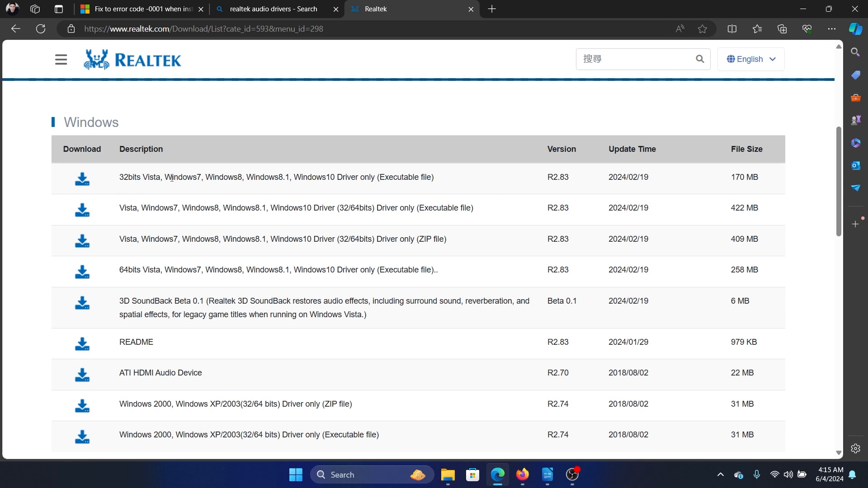
mouse_move(87, 215)
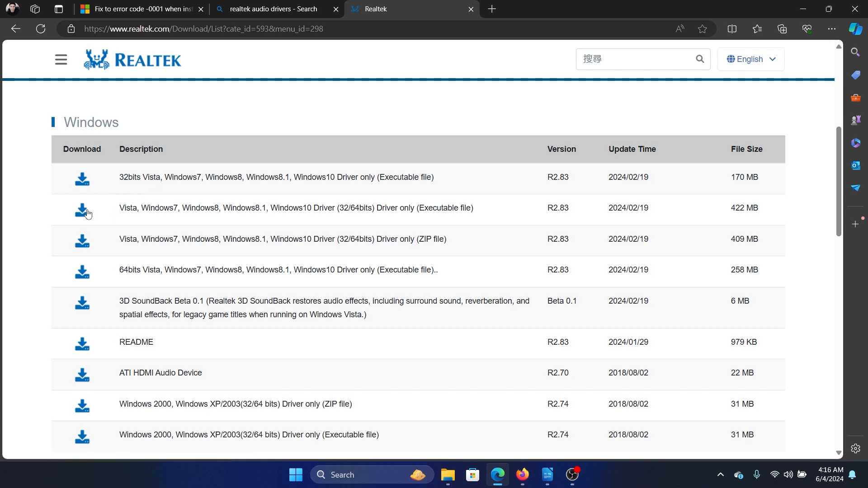
click(81, 207)
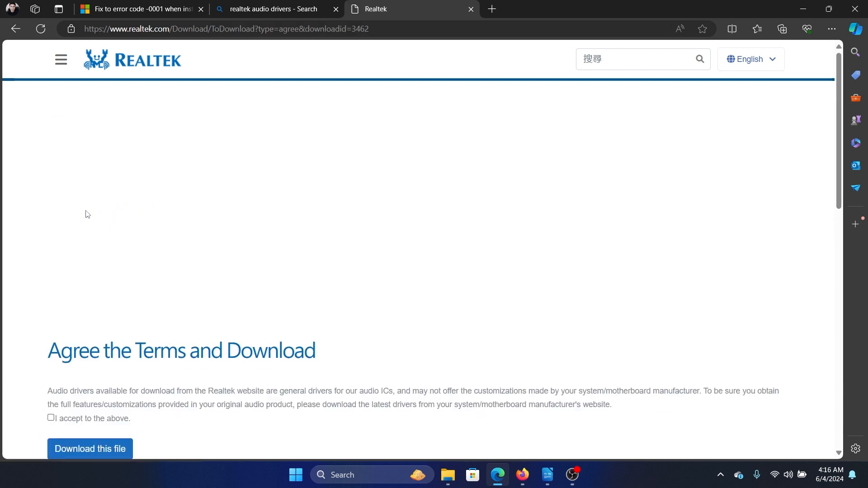
scroll(down, 3)
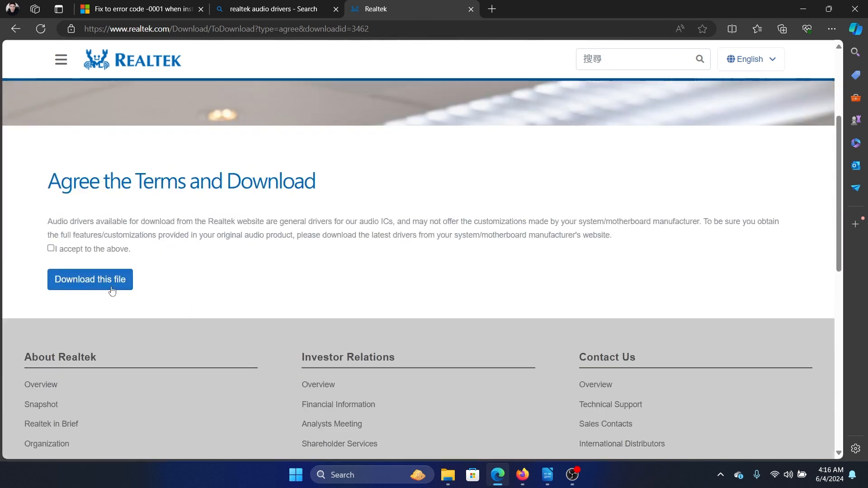
click(50, 247)
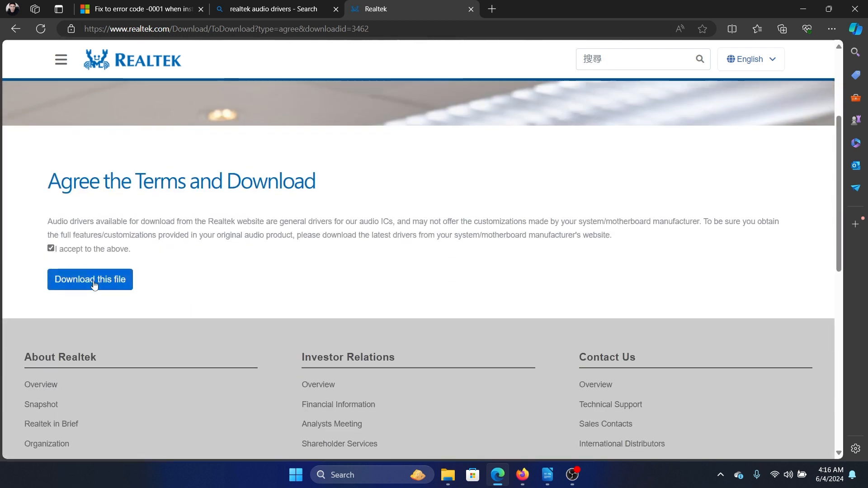
click(90, 280)
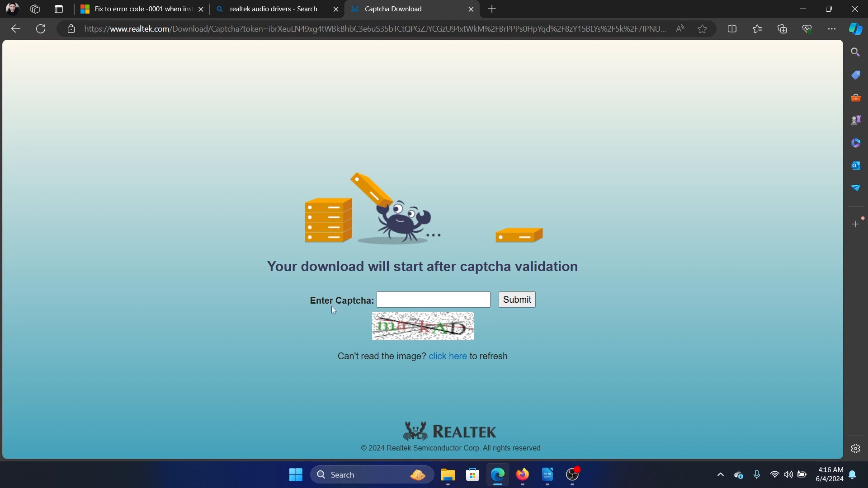
Enter captcha attempts 'makAD' and 'zTL', both rejected as invalid.
click(433, 300)
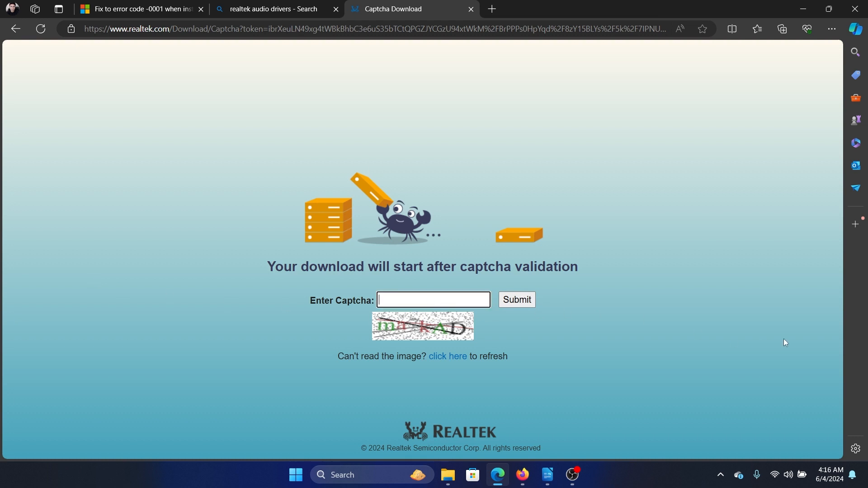
text(m)
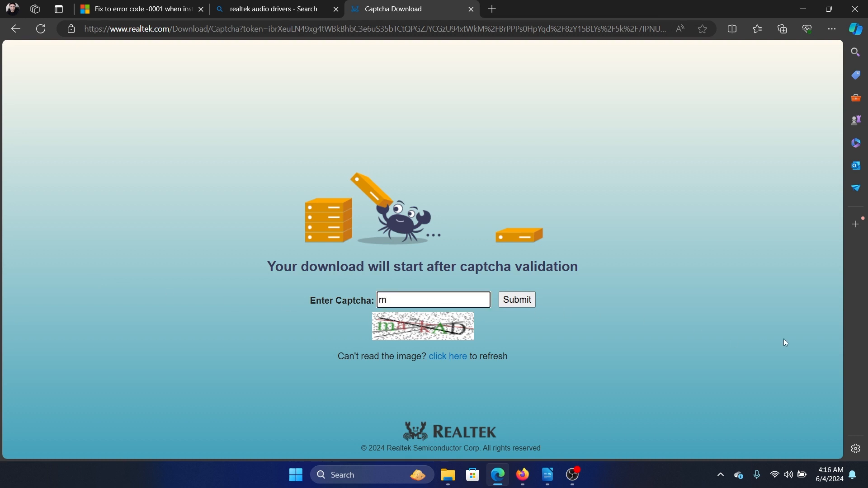
text(a)
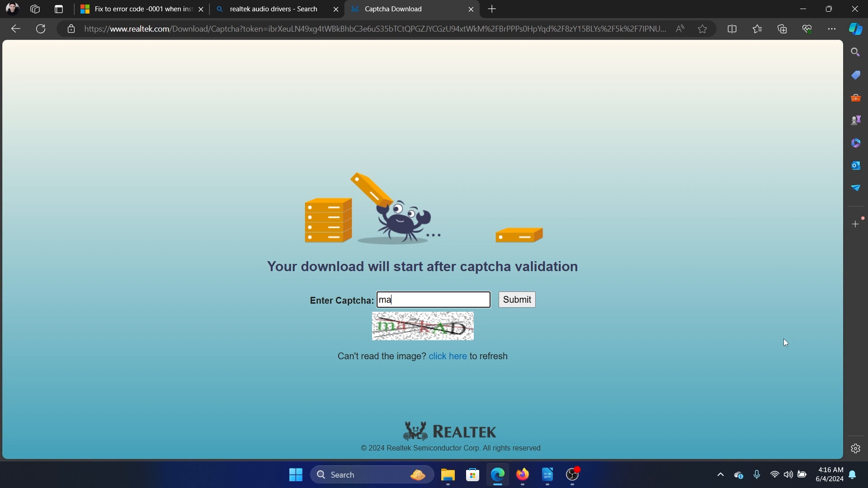
text(kAD)
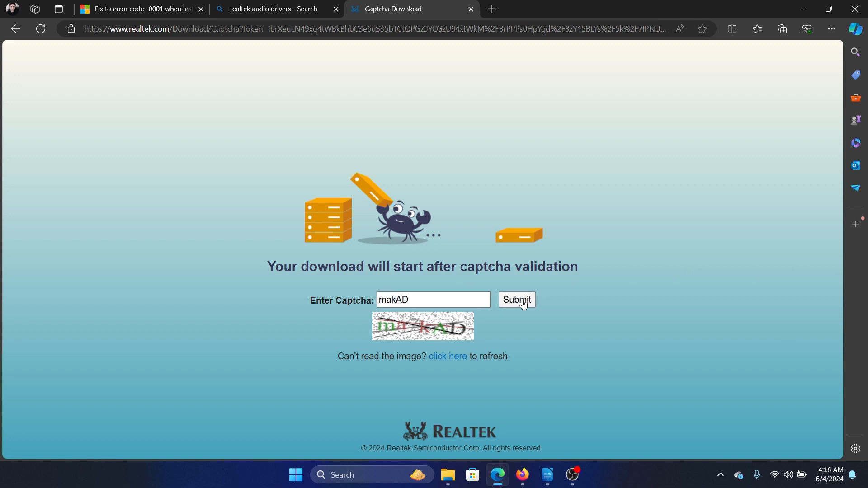
click(515, 299)
text(R)
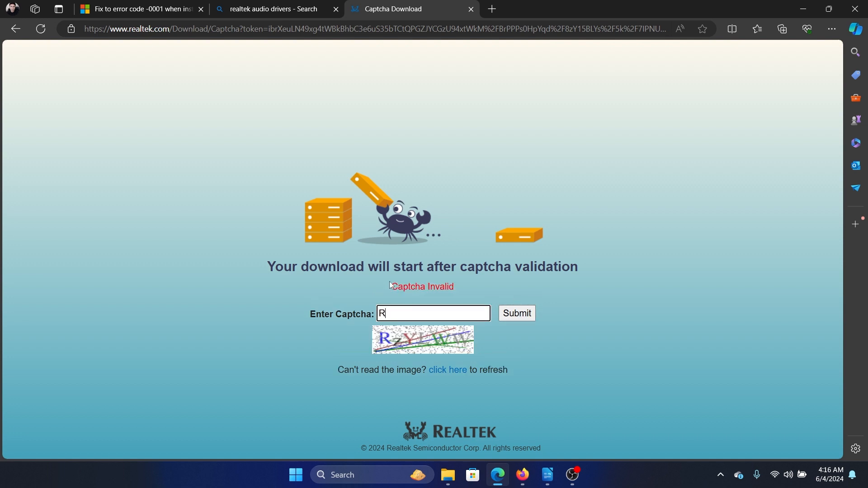
text(zT)
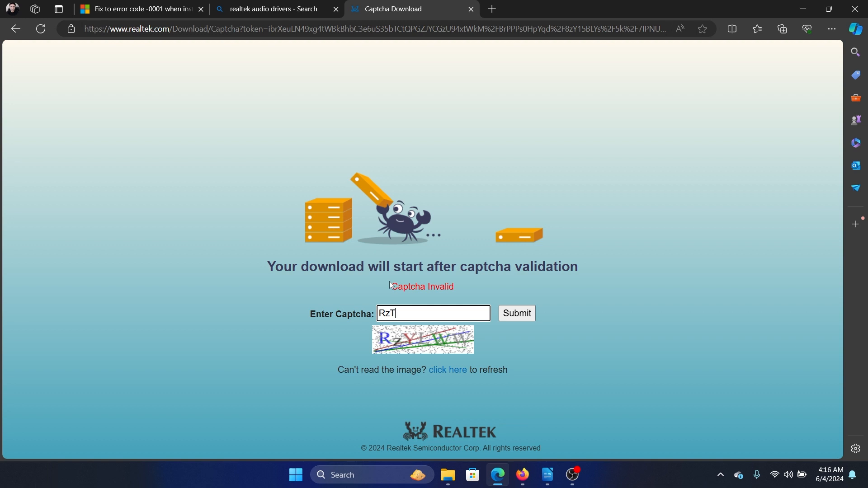
text(LWW)
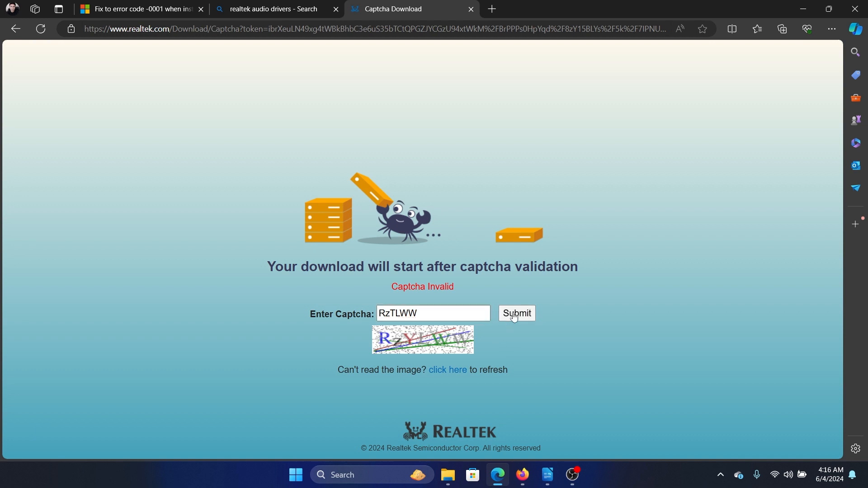
click(516, 313)
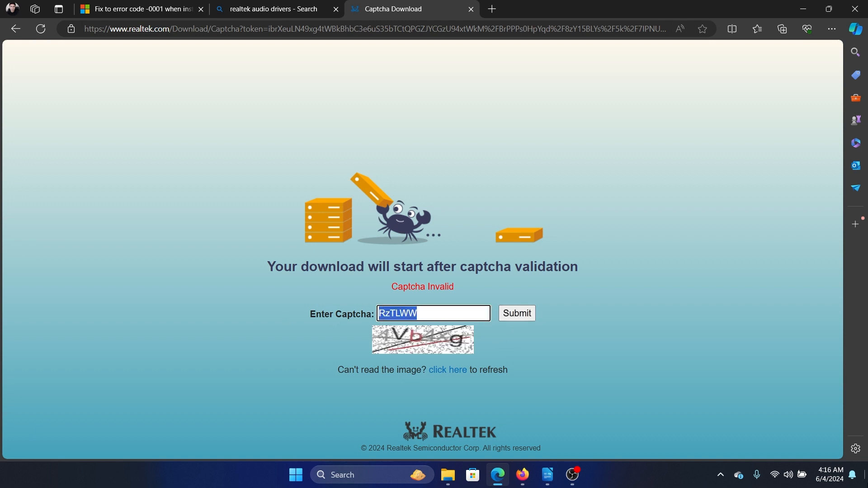
Enter captcha '4Vb4Xg', get it accepted so the driver download starts, and show the download prompt.
text(4)
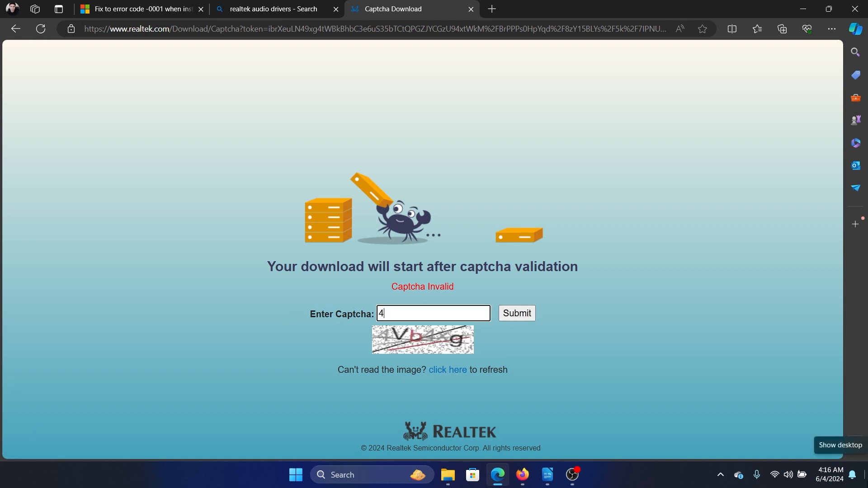
text(Vb)
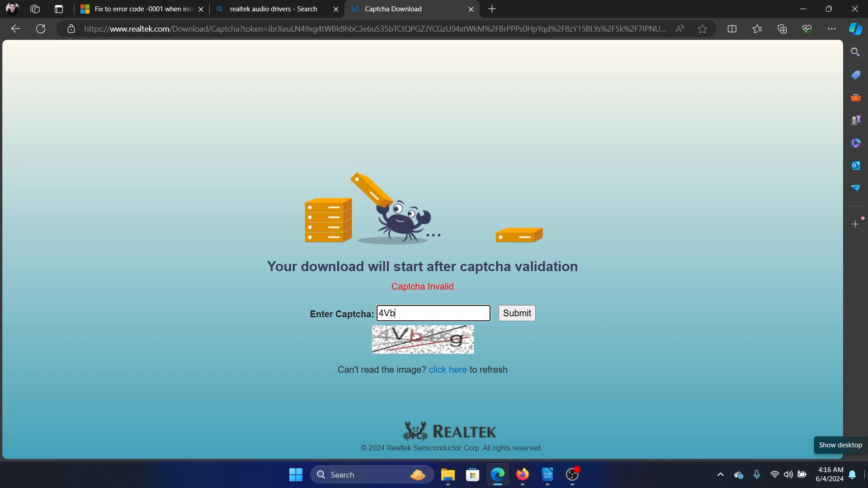
text(4)
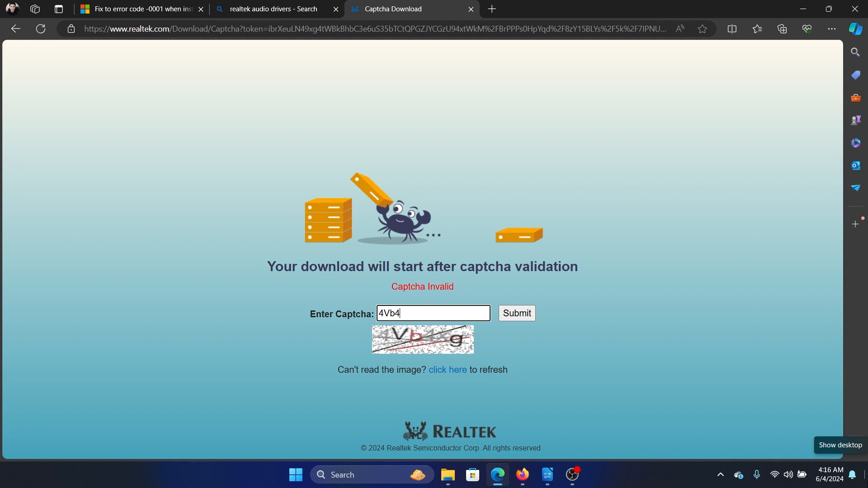
text(X)
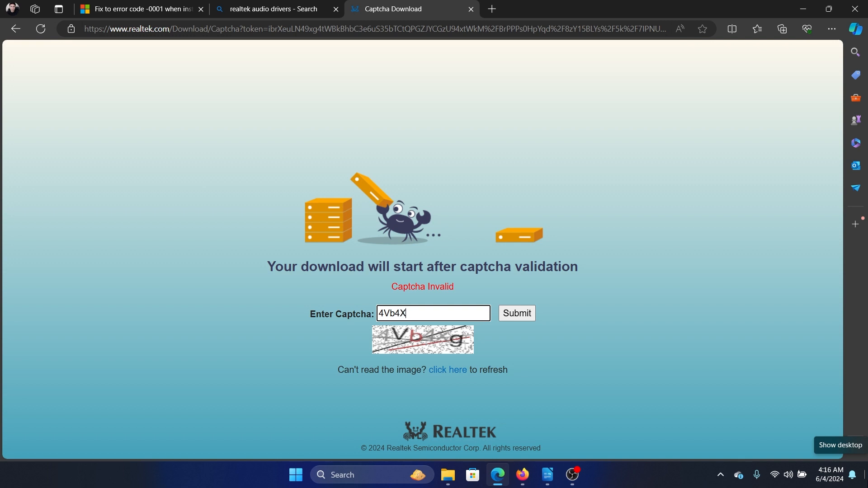
text(g)
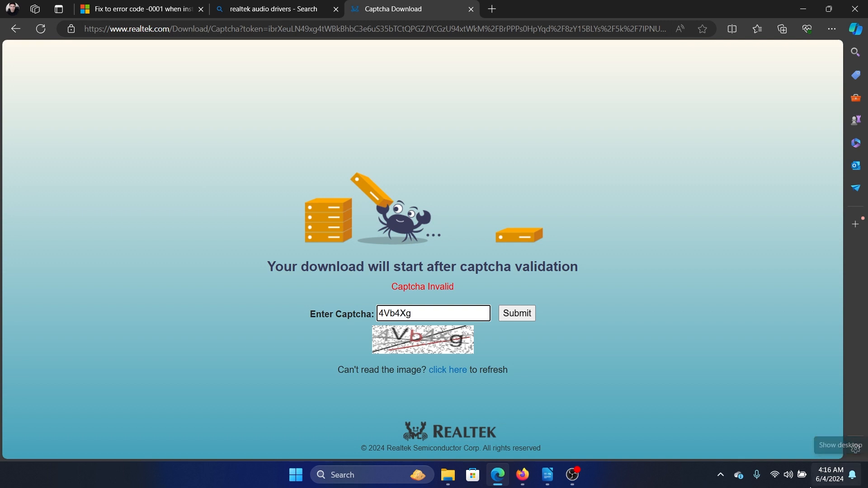
click(516, 313)
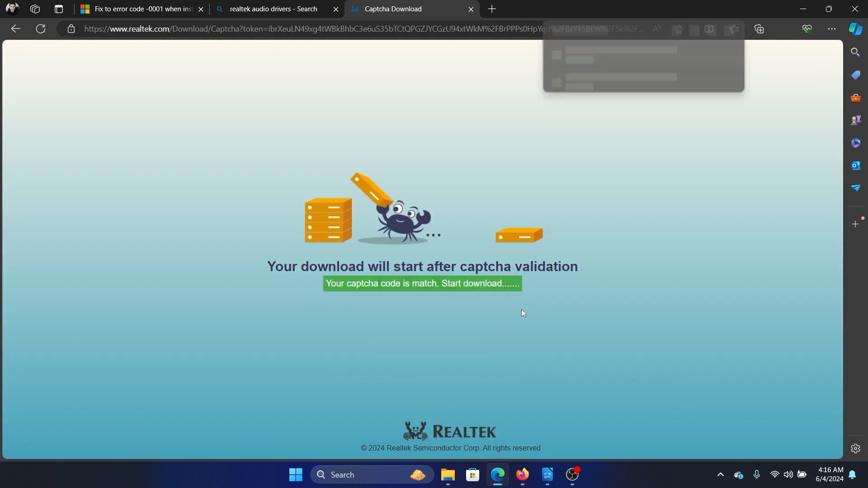
click(781, 29)
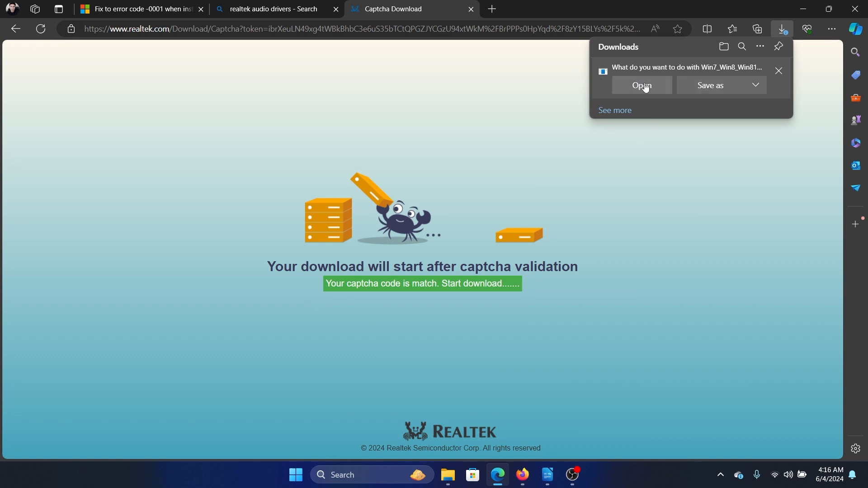
Open the downloaded Realtek driver installer and return to the error -0001 thread.
click(141, 9)
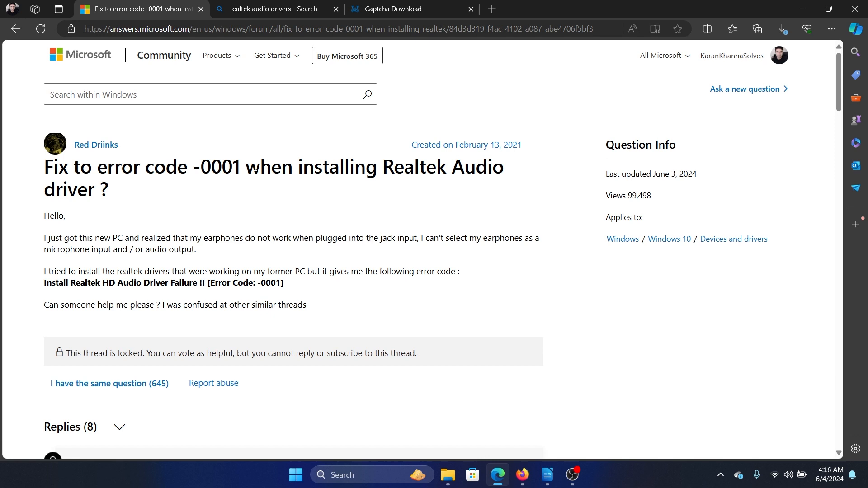
mouse_move(549, 362)
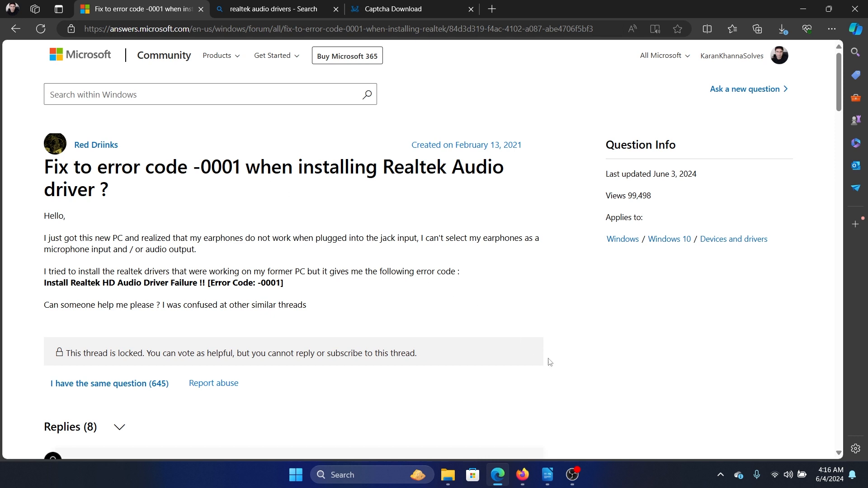
mouse_move(567, 422)
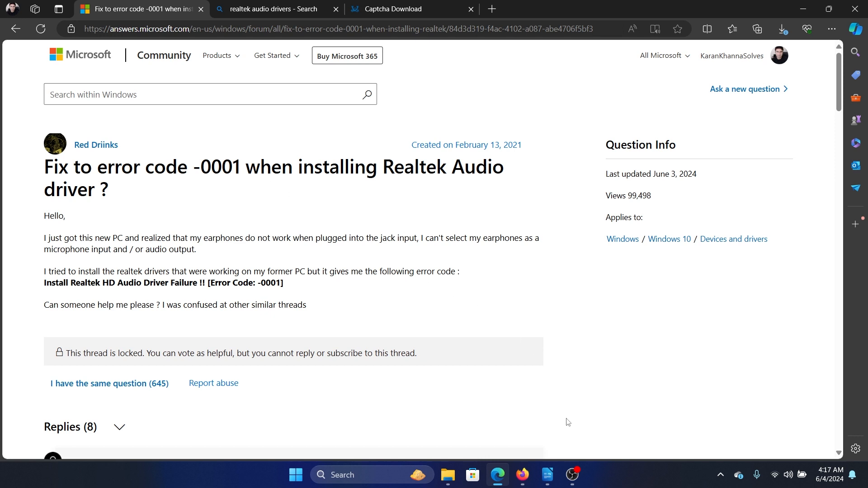